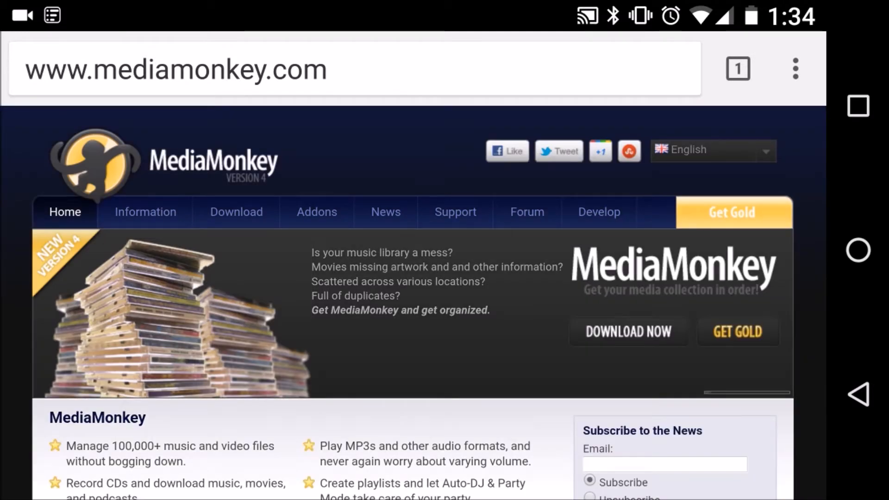
Browse the MediaMonkey download page down through the Free versus Gold features table
{"action": "left_click", "coordinate": [236, 211]}
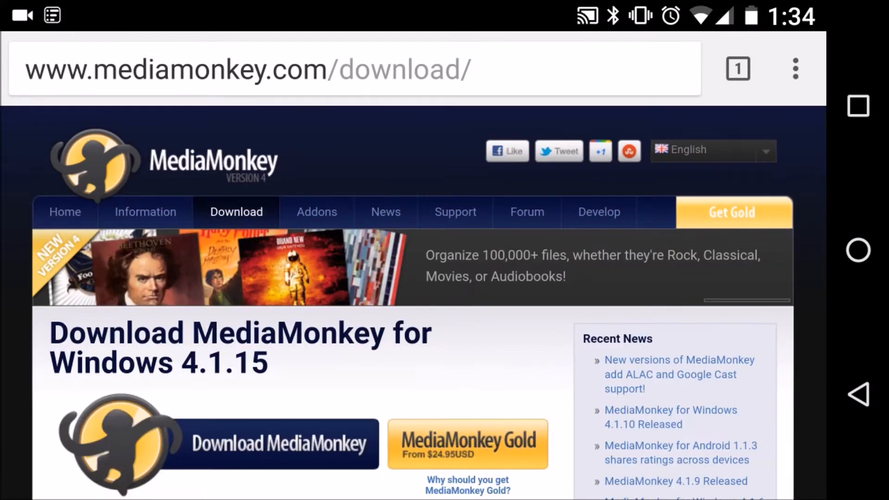
{"action": "scroll", "scroll_direction": "down", "scroll_amount": 3}
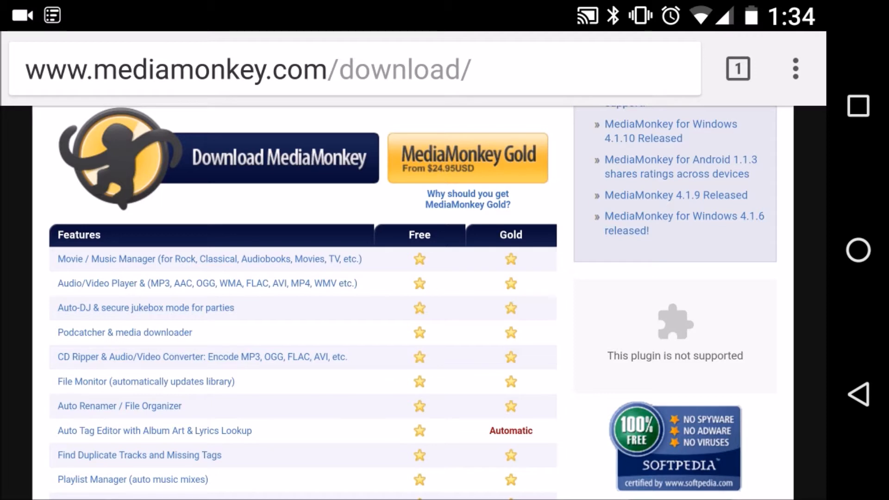
{"action": "scroll", "scroll_direction": "down", "scroll_amount": 3}
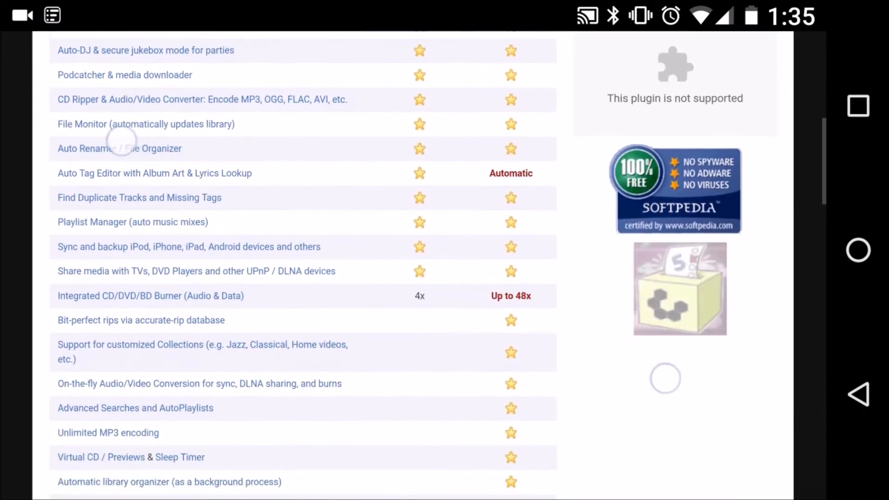
{"action": "scroll", "scroll_direction": "down", "scroll_amount": 3}
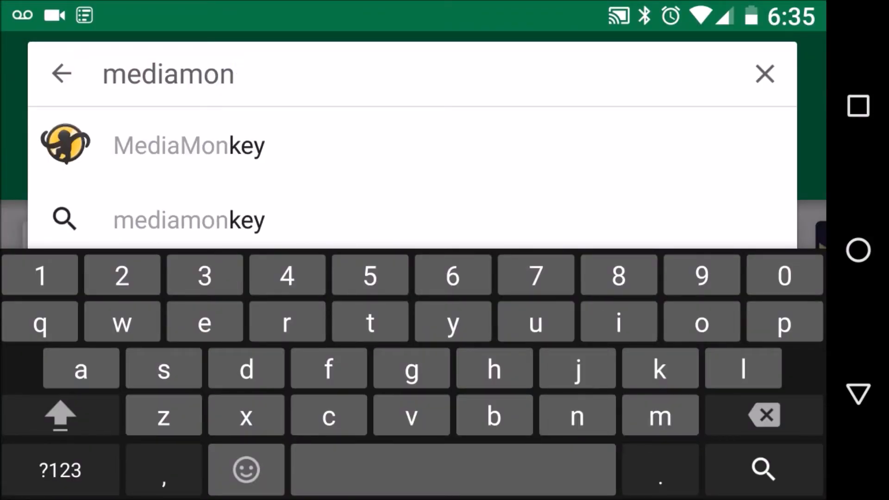
Install MediaMonkey from its Play Store listing and launch it
{"action": "left_click", "coordinate": [189, 144]}
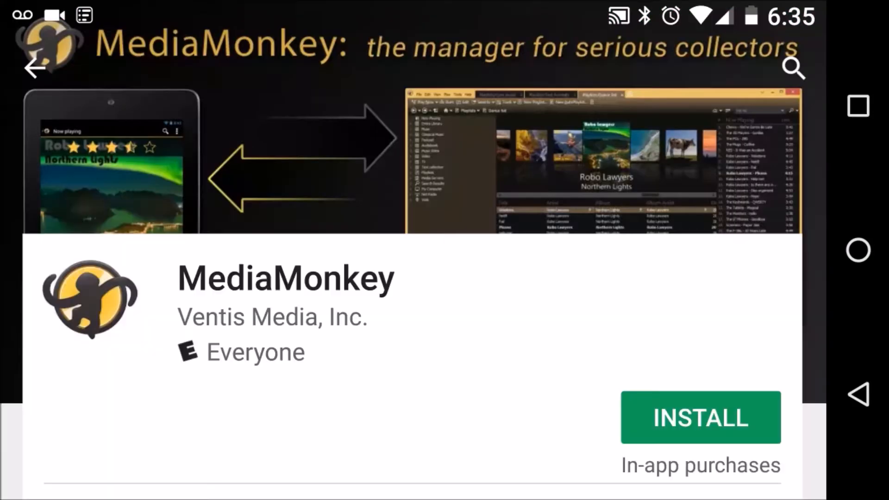
{"action": "left_click", "coordinate": [700, 420]}
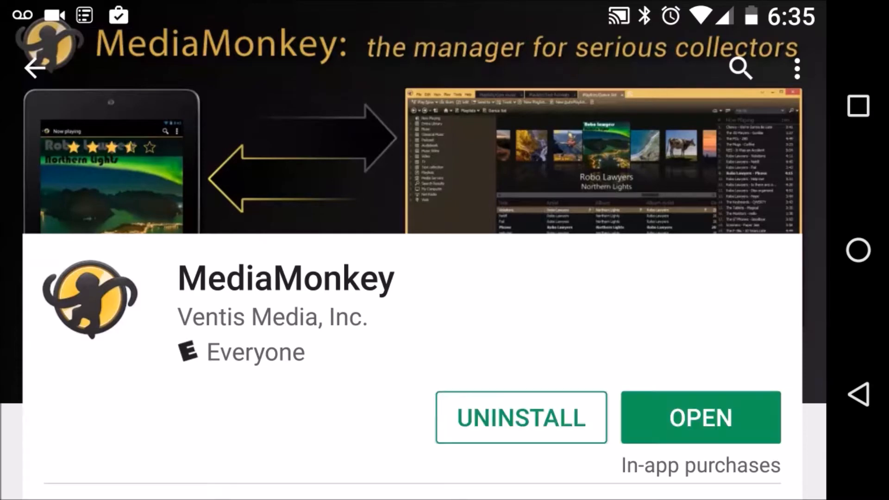
{"action": "left_click", "coordinate": [701, 417]}
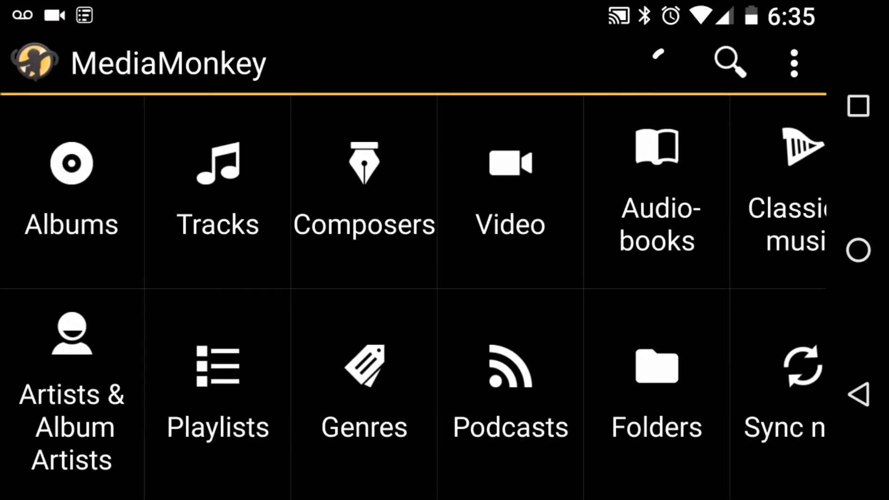
In Options under Wi-Fi Sync, select the PC as the sync server
{"action": "left_click", "coordinate": [792, 61]}
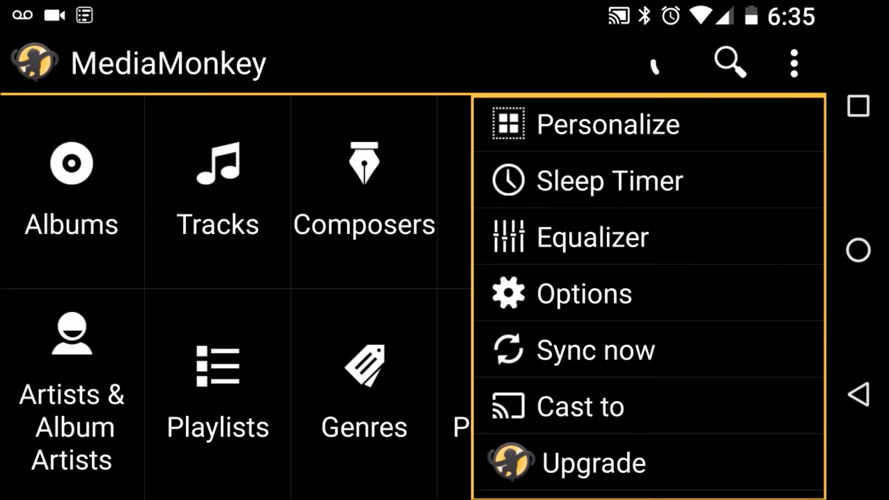
{"action": "left_click", "coordinate": [585, 293]}
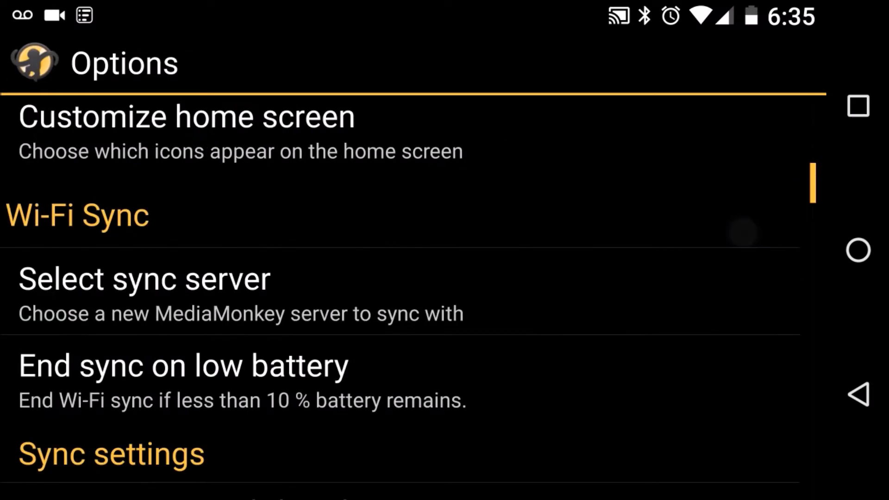
{"action": "left_click", "coordinate": [143, 278]}
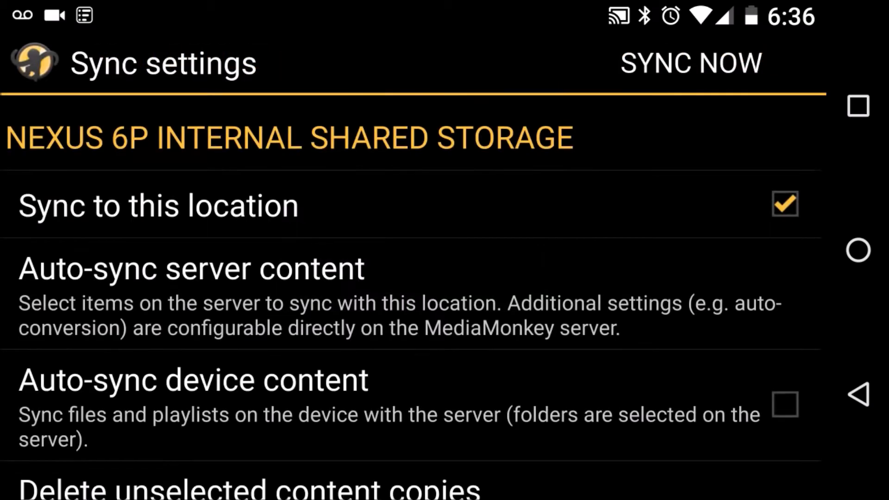
Sync now with the PC server, continuing the Wi-Fi Sync trial, into internal shared storage
{"action": "left_click", "coordinate": [690, 61]}
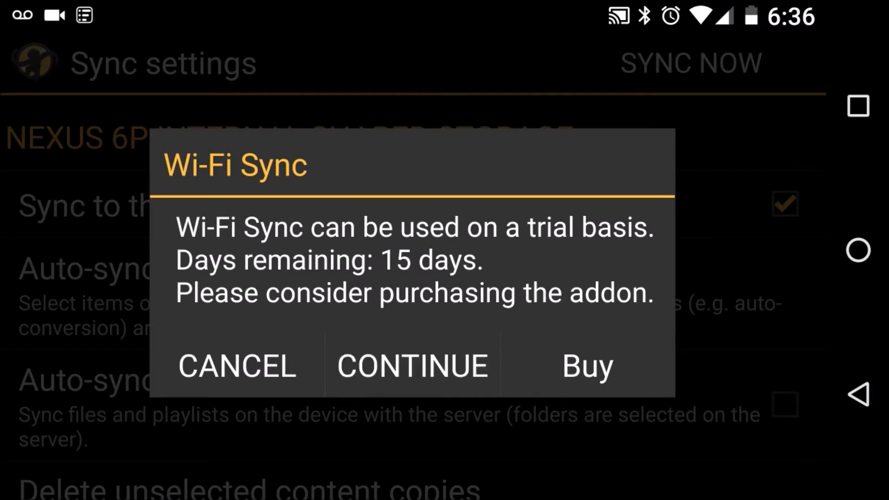
{"action": "left_click", "coordinate": [412, 366]}
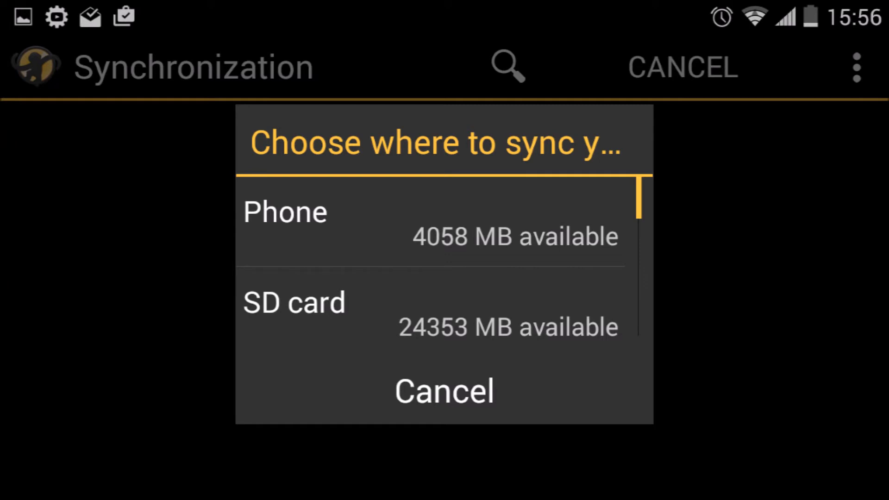
{"action": "left_click", "coordinate": [285, 212]}
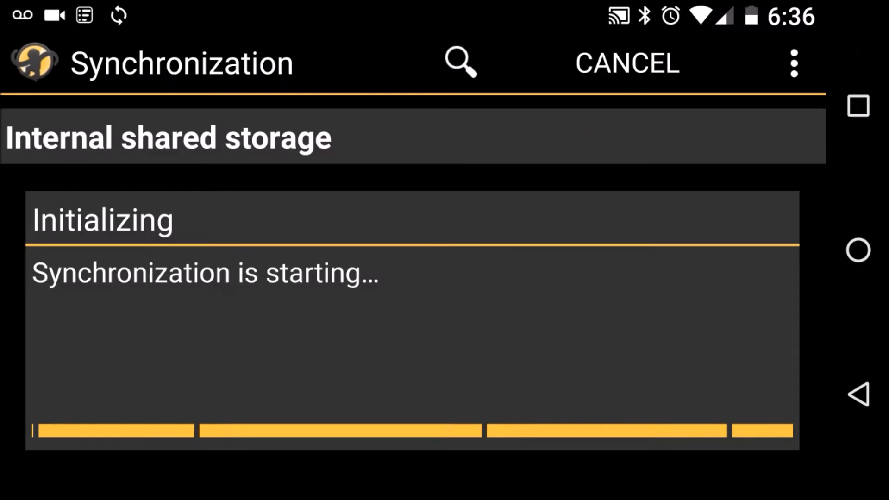